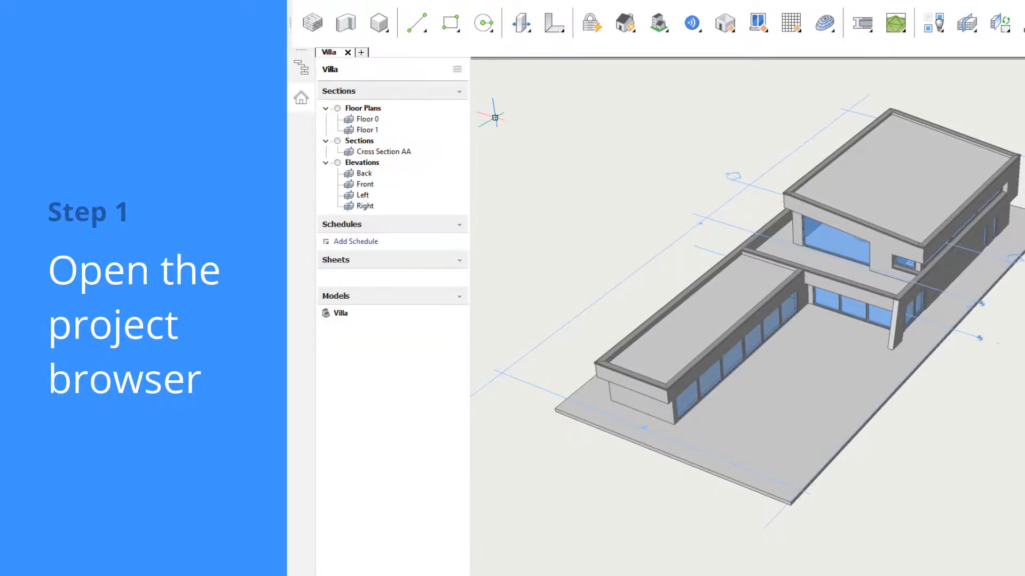
# Select the Floor 0 plan section in the Project Browser to show its Section Entity properties.
pyautogui.click(366, 119)
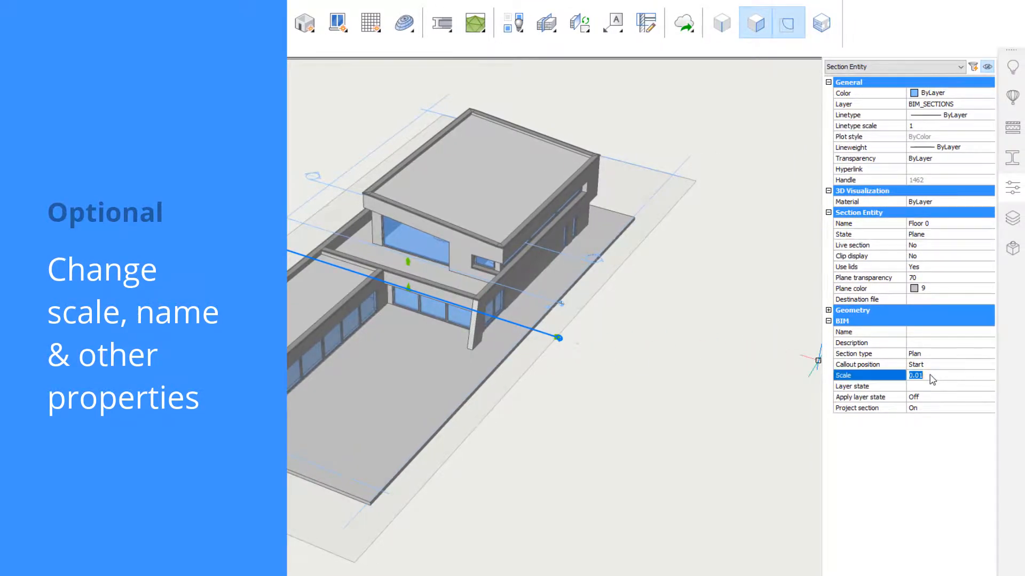
# Give the Floor 0 section scale 0.02 and destination file A101.dwg in the Properties panel.
pyautogui.write('0.02')
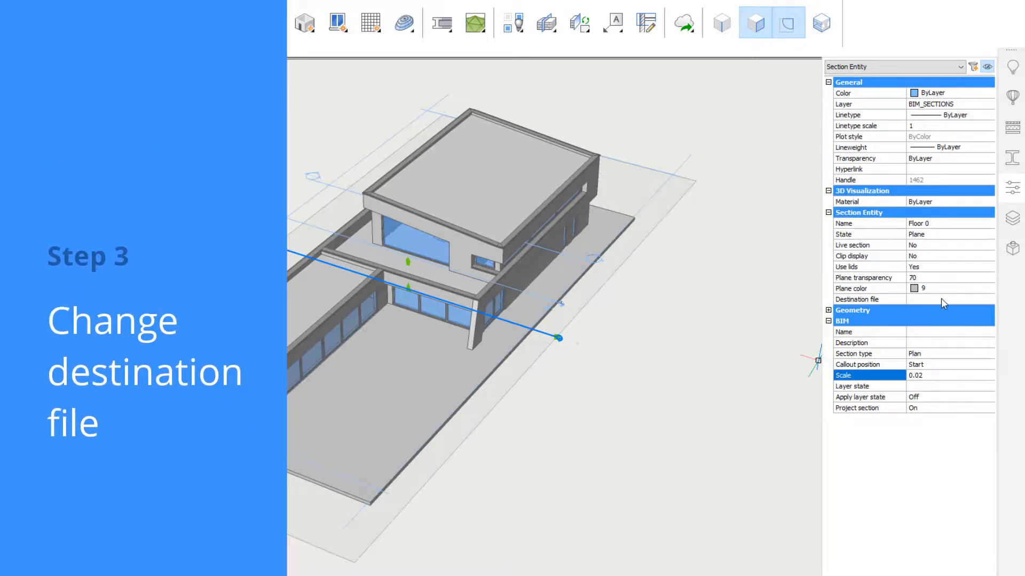
pyautogui.write('A101')
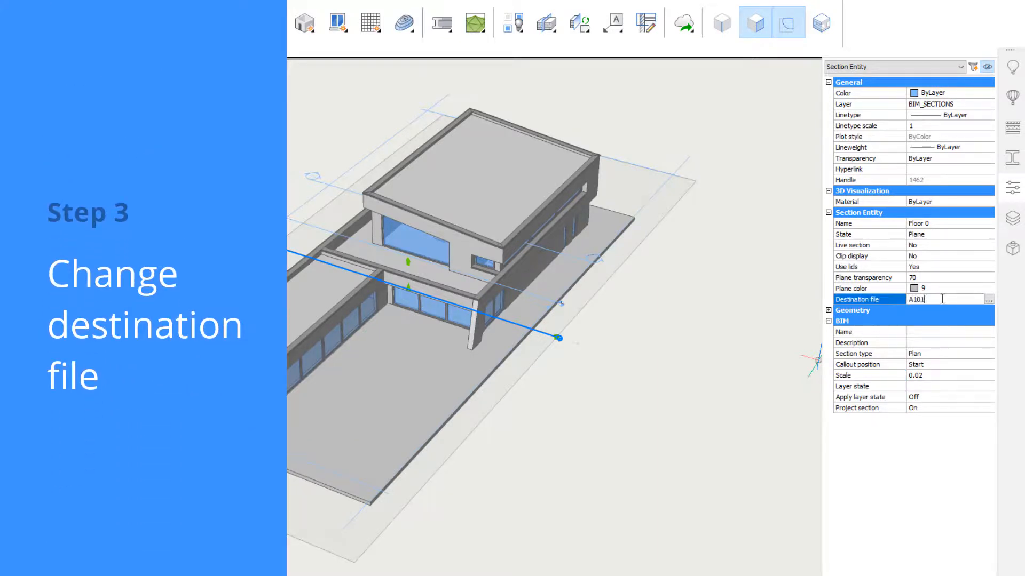
pyautogui.write('.dwg')
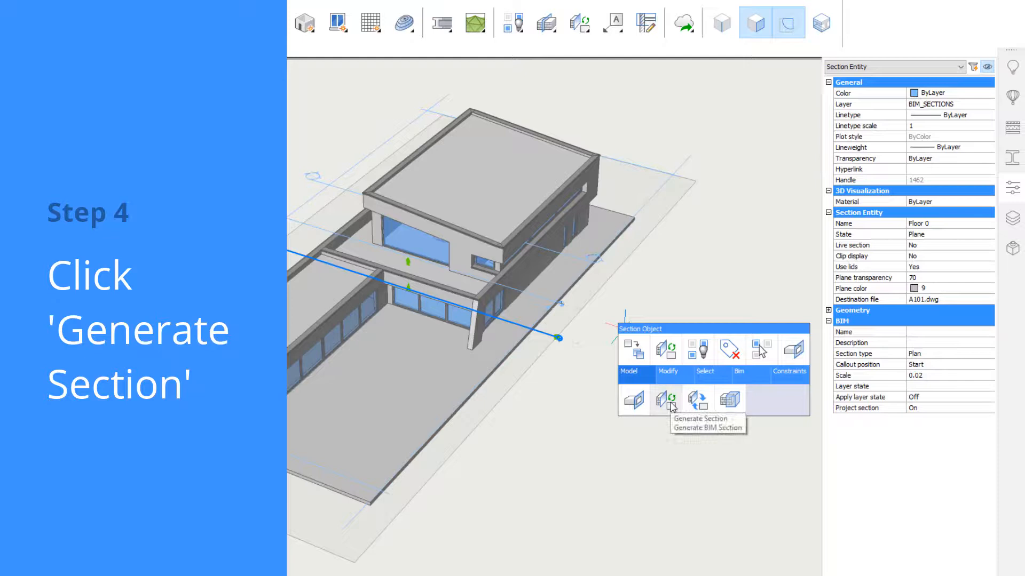
# Generate the Floor 0 section and refresh the Project Browser so sheet A101 appears.
pyautogui.click(666, 398)
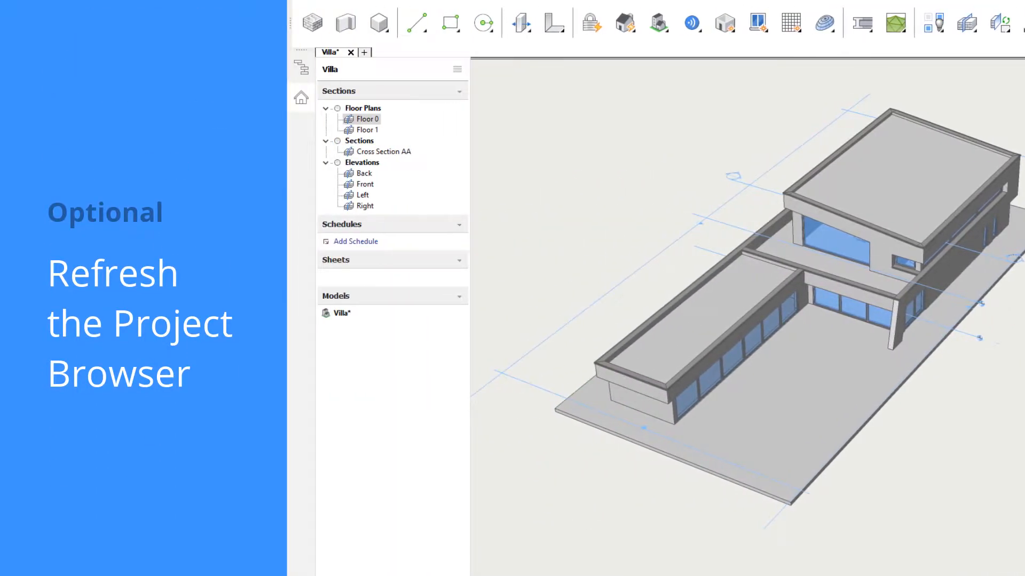
pyautogui.click(456, 70)
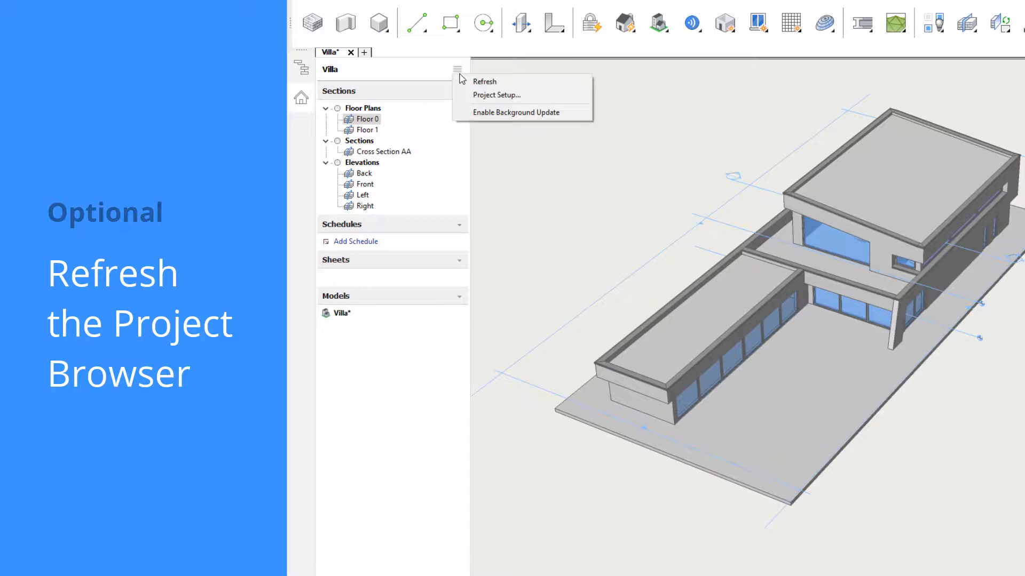
pyautogui.click(485, 81)
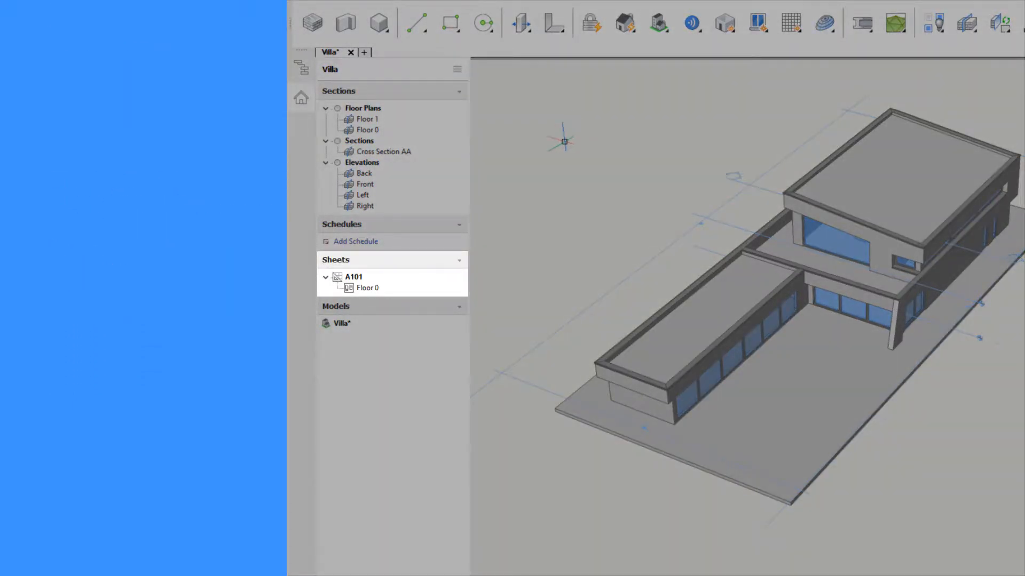
# Open sheet A101 to view the Floor 0 plan, then reactivate the Villa model.
pyautogui.rightClick(353, 276)
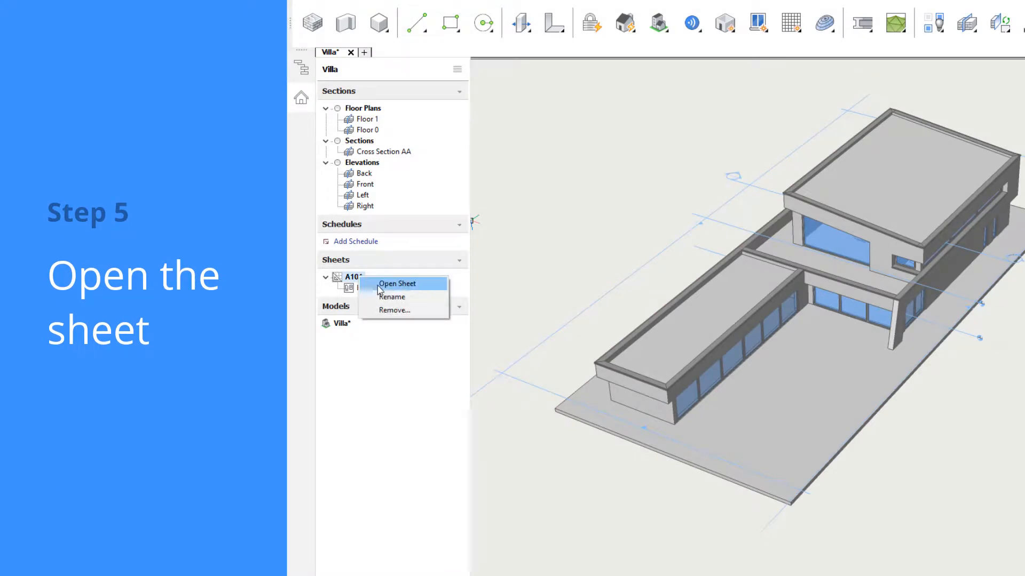
pyautogui.click(397, 284)
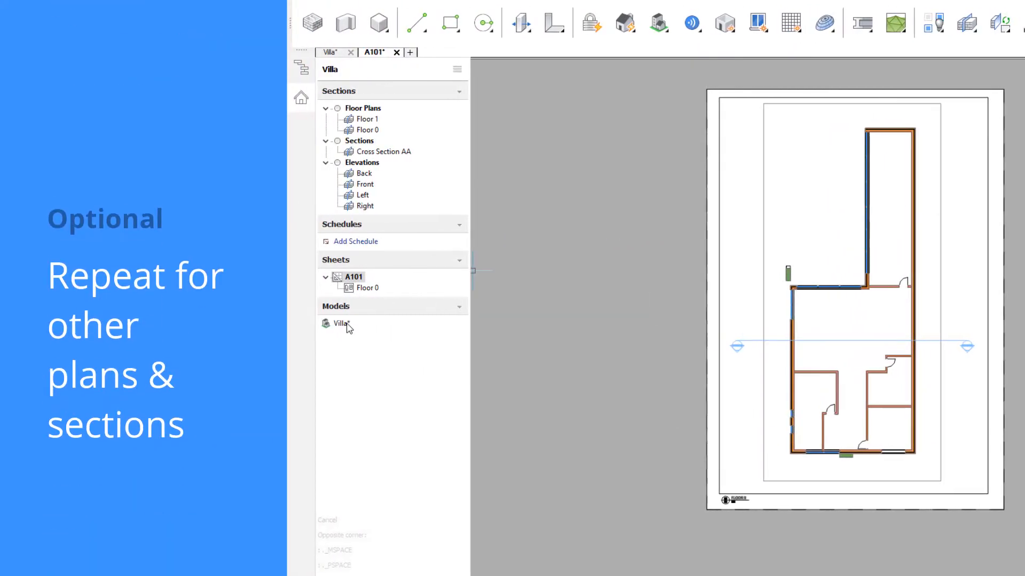
pyautogui.doubleClick(342, 322)
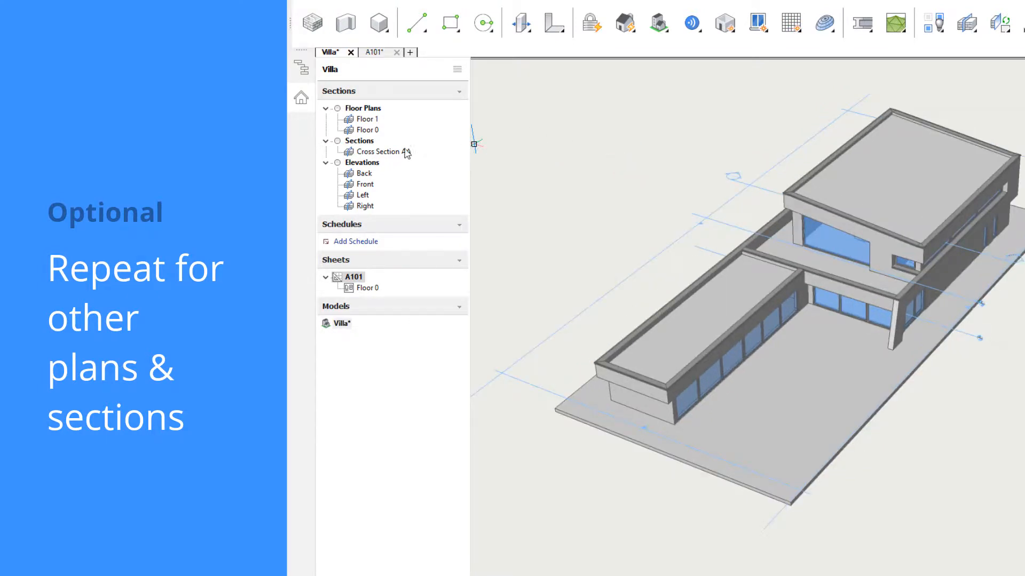
# Select the Front elevation section and enter A102.dwg as its destination file.
pyautogui.rightClick(364, 184)
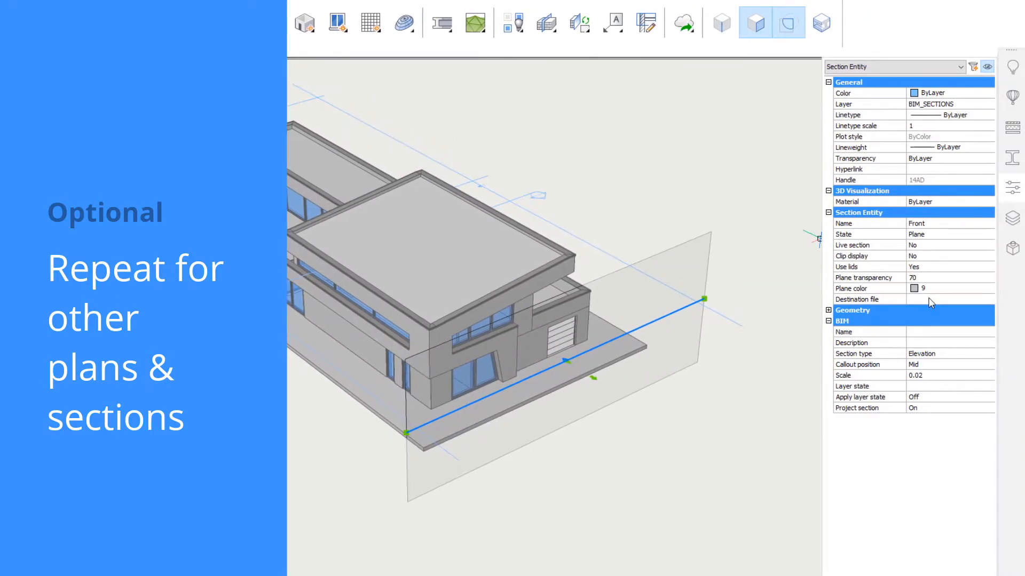
pyautogui.write('A102.')
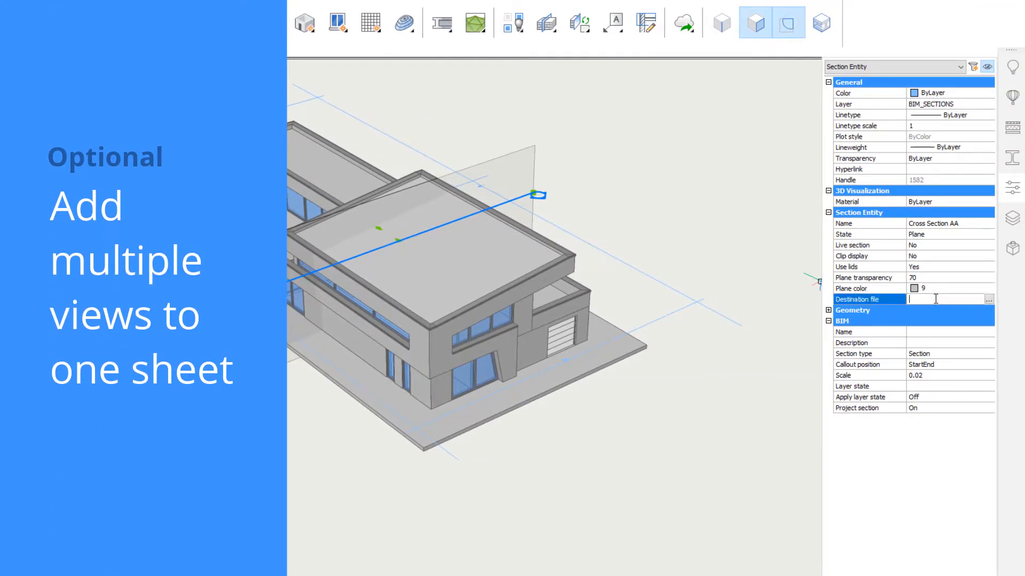
# Browse to the existing A102.dwg as Cross Section AA's destination and update it onto the sheet.
pyautogui.click(987, 299)
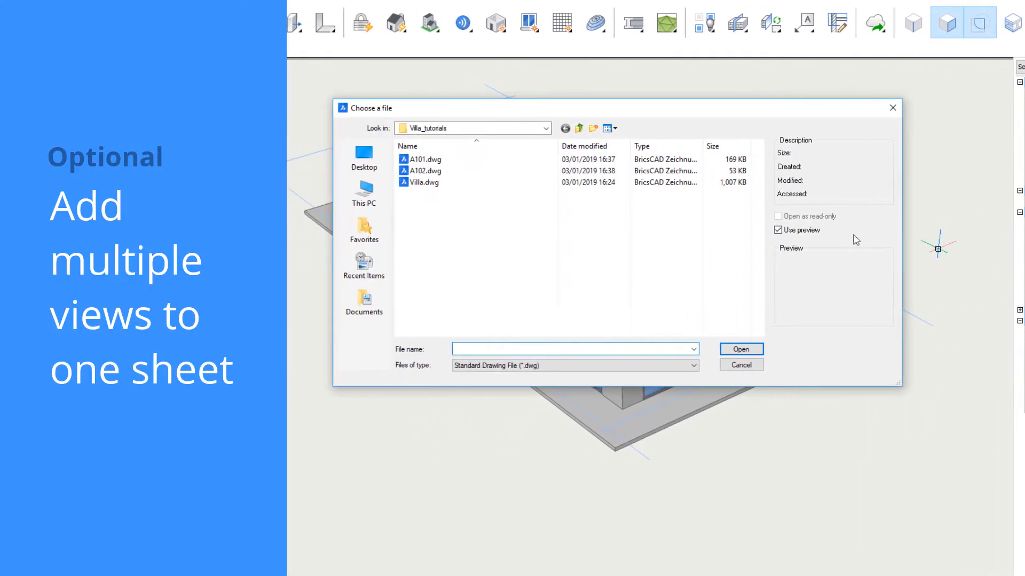
pyautogui.click(441, 171)
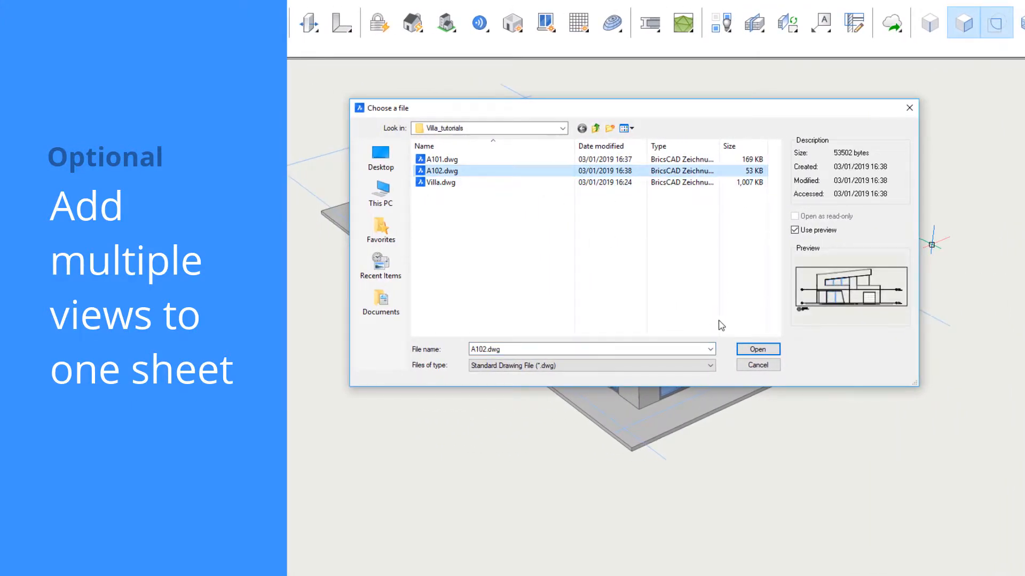
pyautogui.click(757, 349)
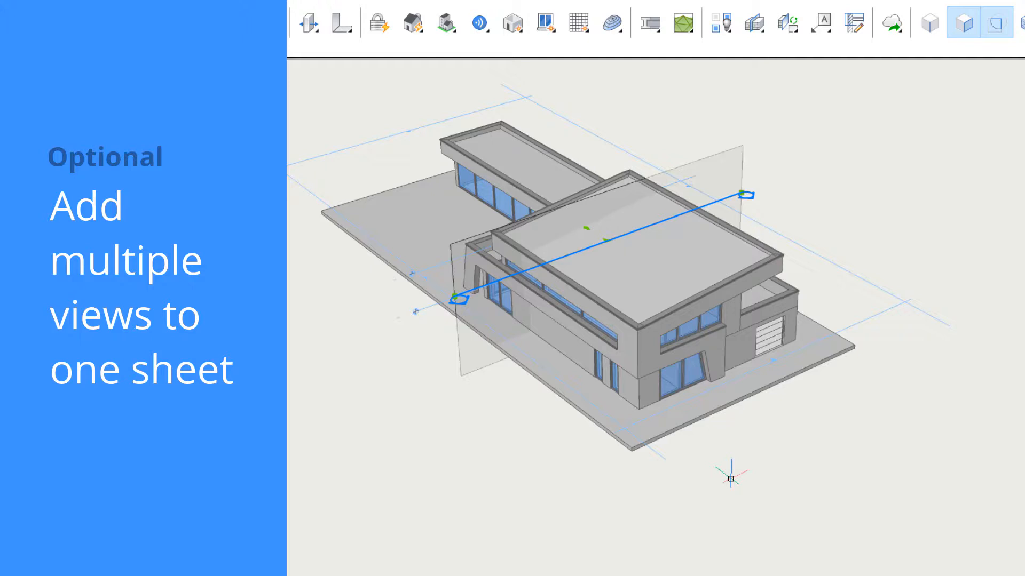
pyautogui.rightClick(382, 150)
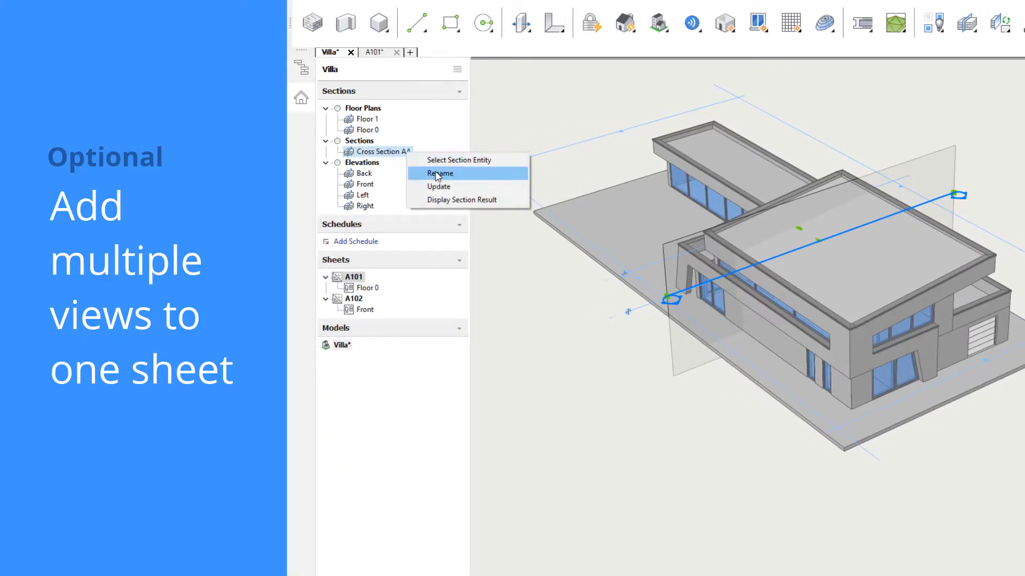
pyautogui.click(439, 174)
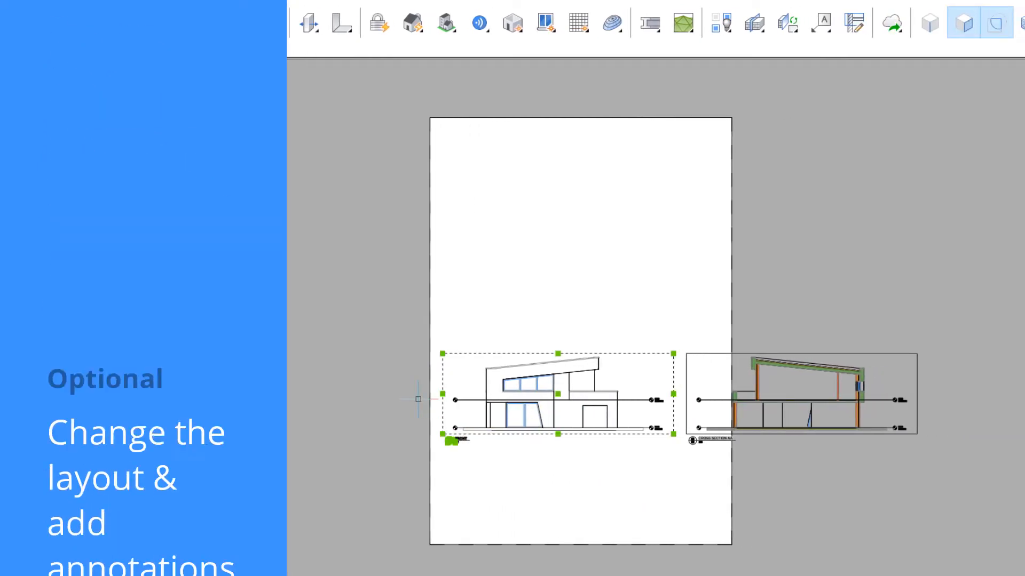
# Drag the elevation viewport to a new position within sheet A102's paper boundary.
pyautogui.moveTo(557, 395); pyautogui.dragTo(575, 183)
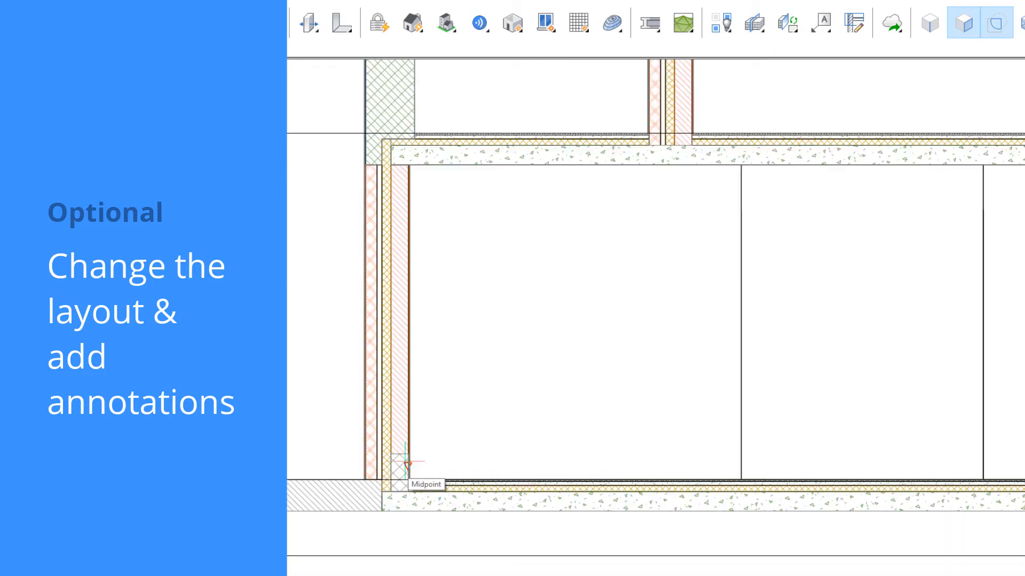
# Pick the dimension's first point at the wall base in the cross-section.
pyautogui.click(737, 462)
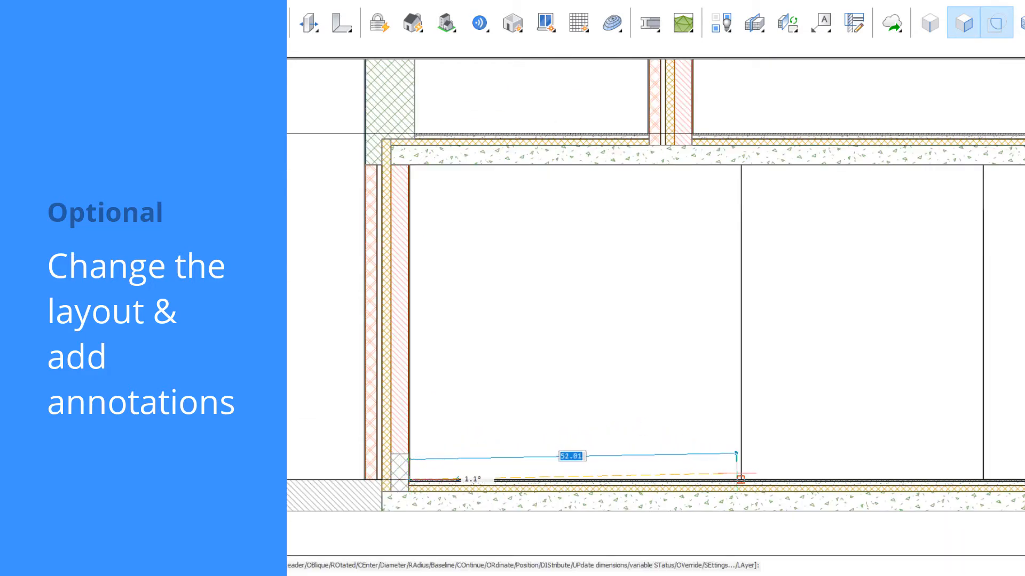